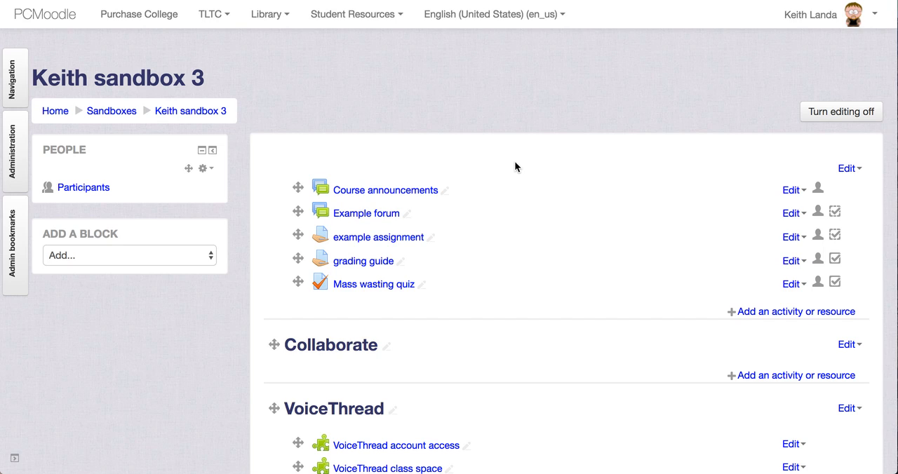
mouse_move(584, 253)
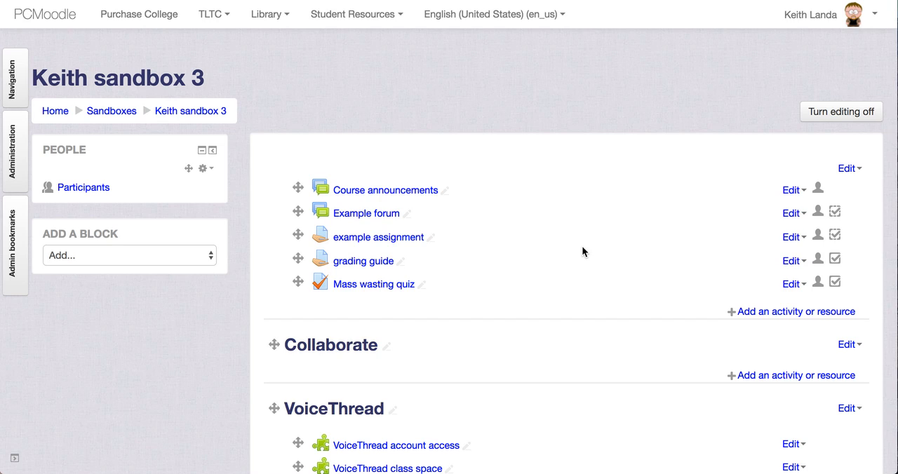
mouse_move(657, 240)
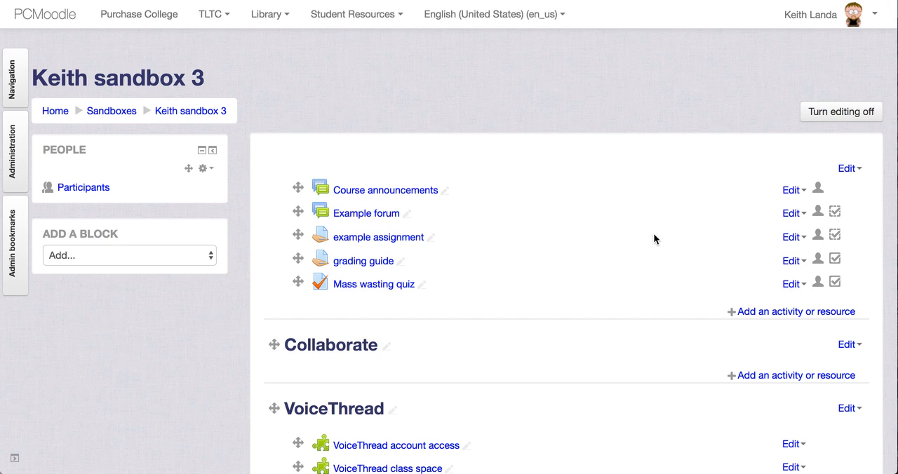
Add a new External tool activity to the Collaborate section of the course
scroll("down", 3)
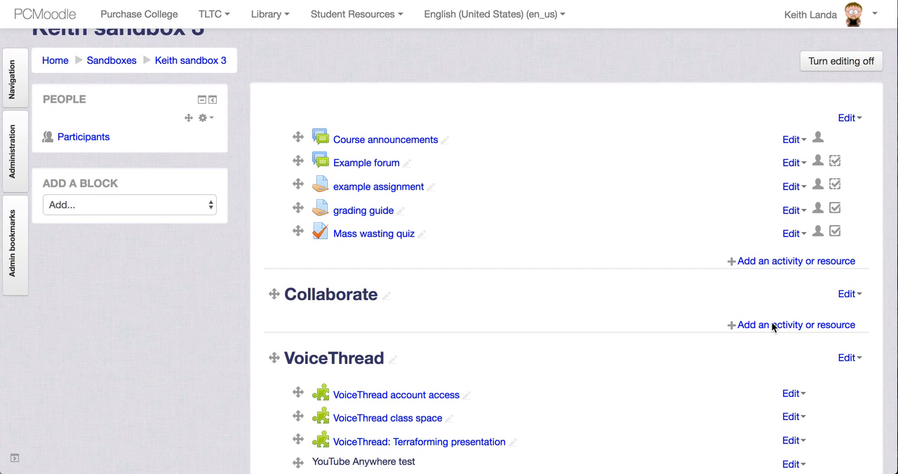
left_click(796, 325)
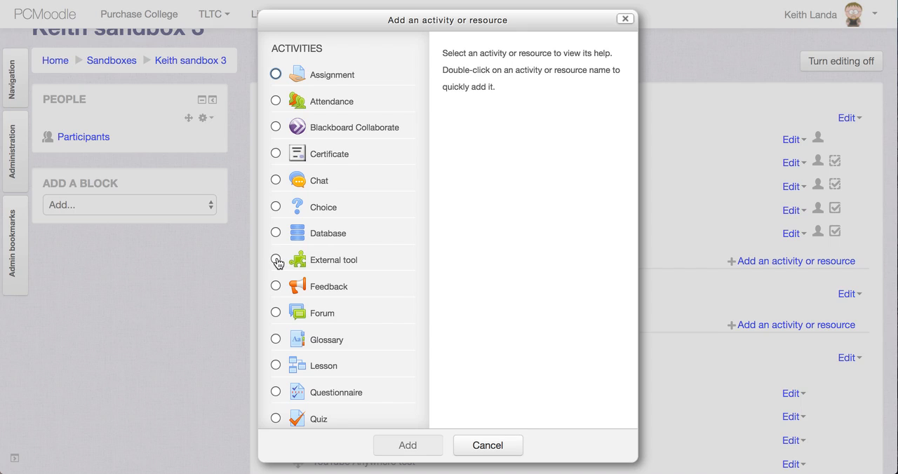
left_click(275, 258)
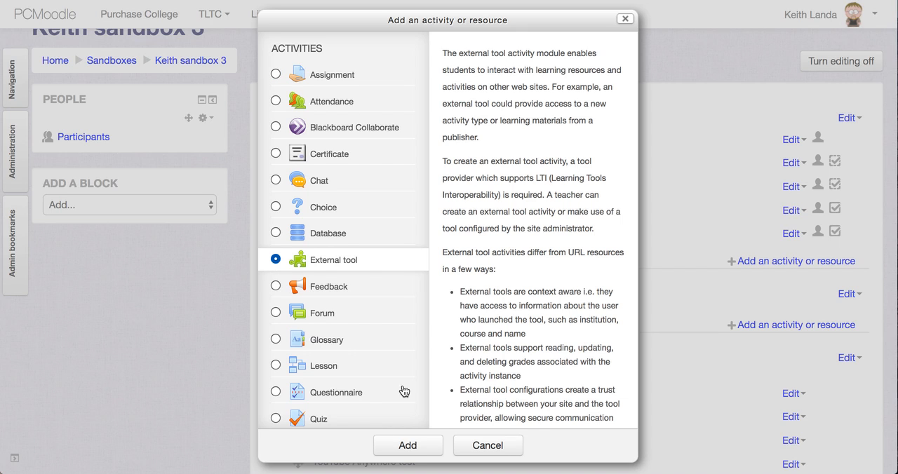
left_click(407, 446)
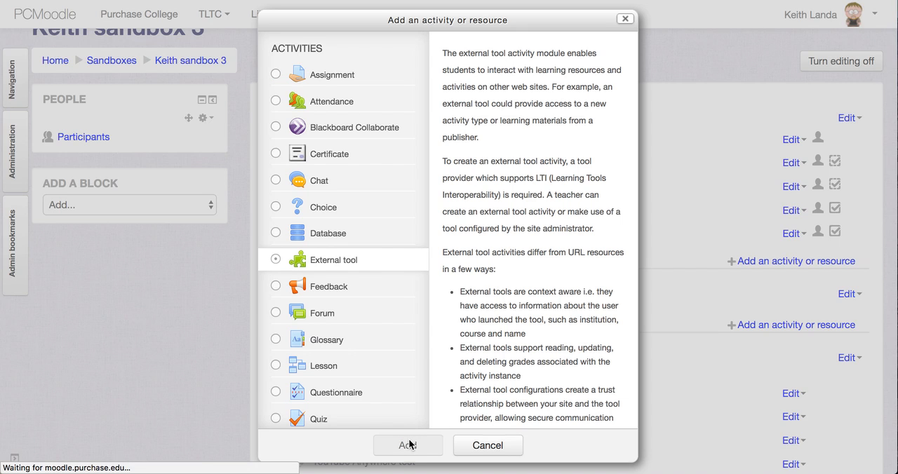
Name the activity 'Collaborate sesssions' and preconfigure it as Collaborate Web Conferencing
left_click(407, 447)
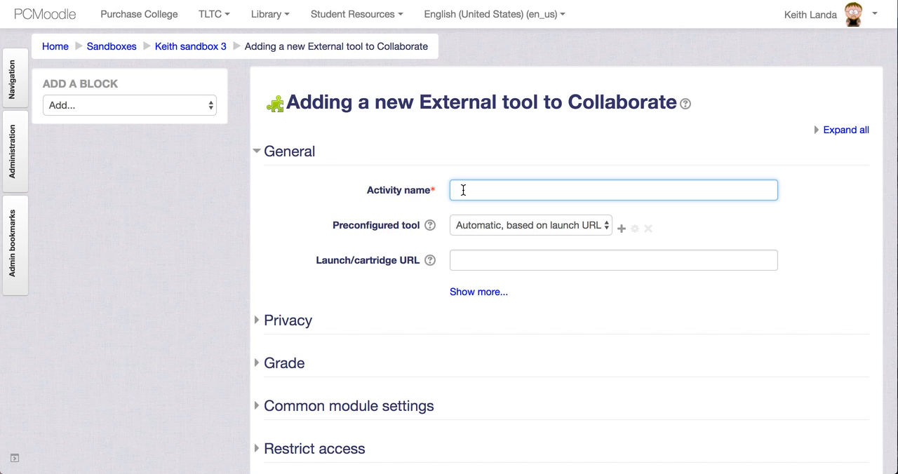
type("Collabo")
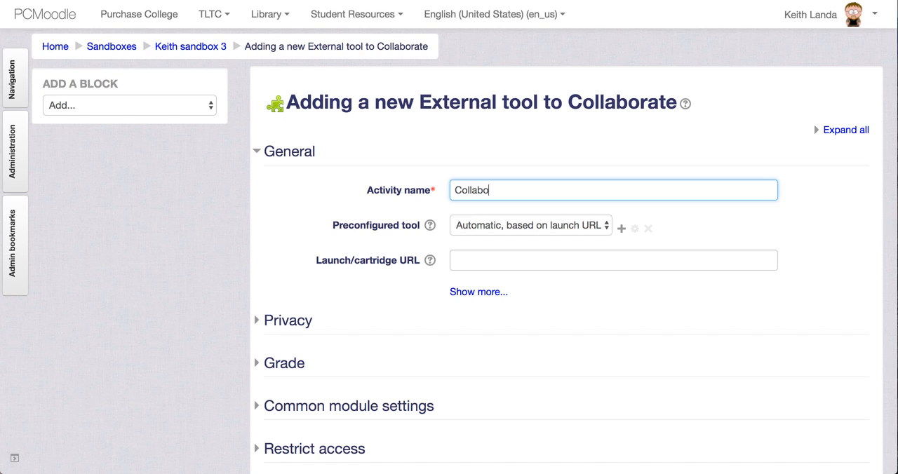
type("rate sesssions")
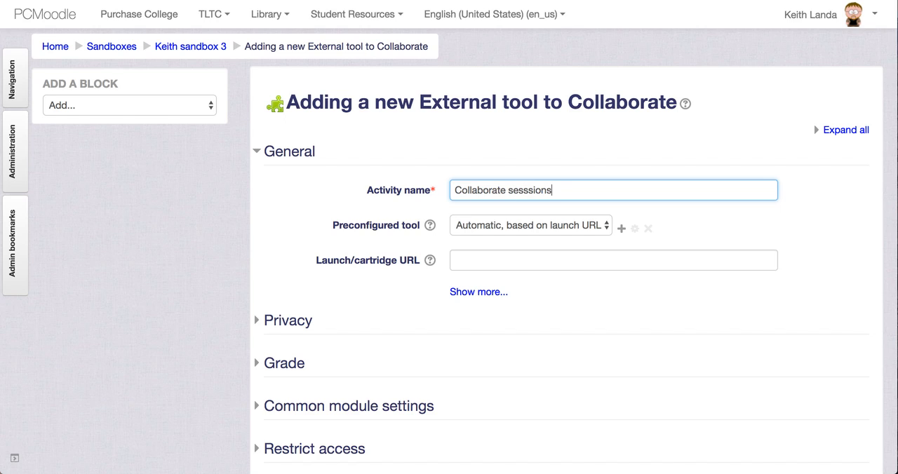
left_click(531, 224)
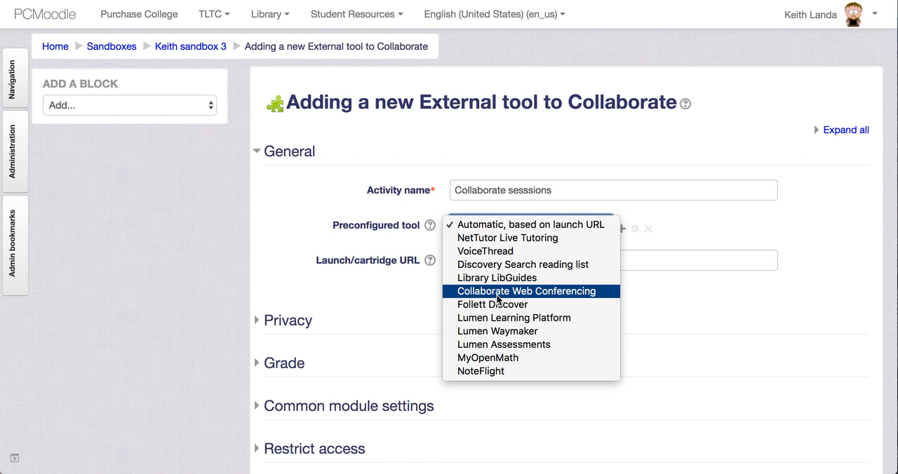
left_click(528, 292)
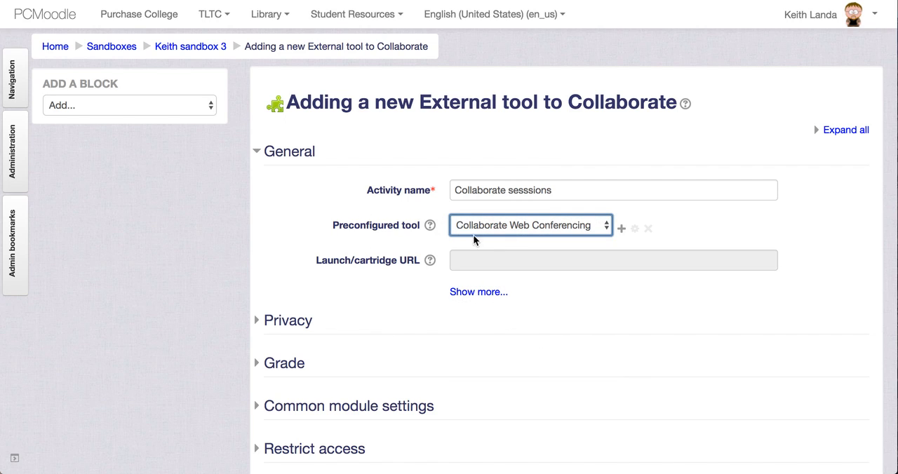
mouse_move(488, 323)
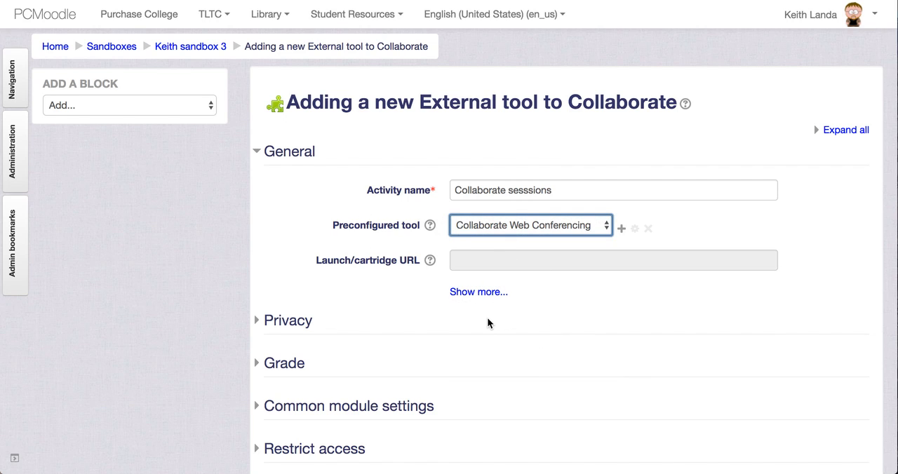
Turn off Accept grades in the privacy settings and save, returning to the course
left_click(288, 320)
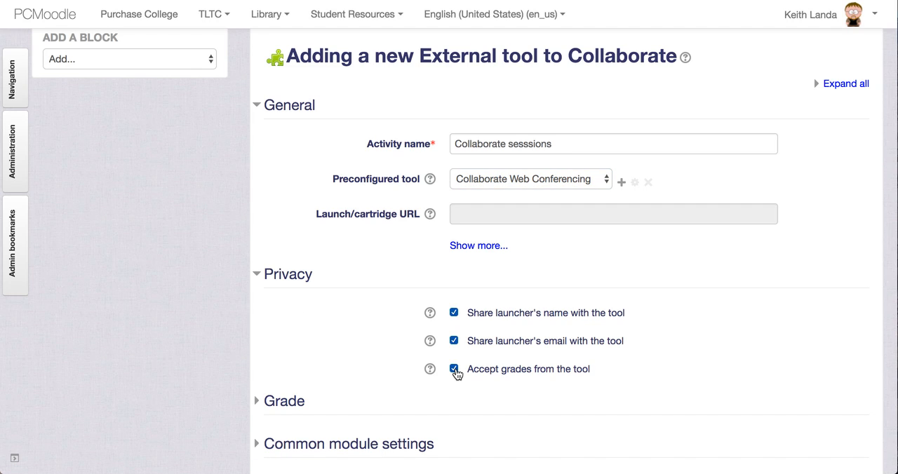
left_click(454, 369)
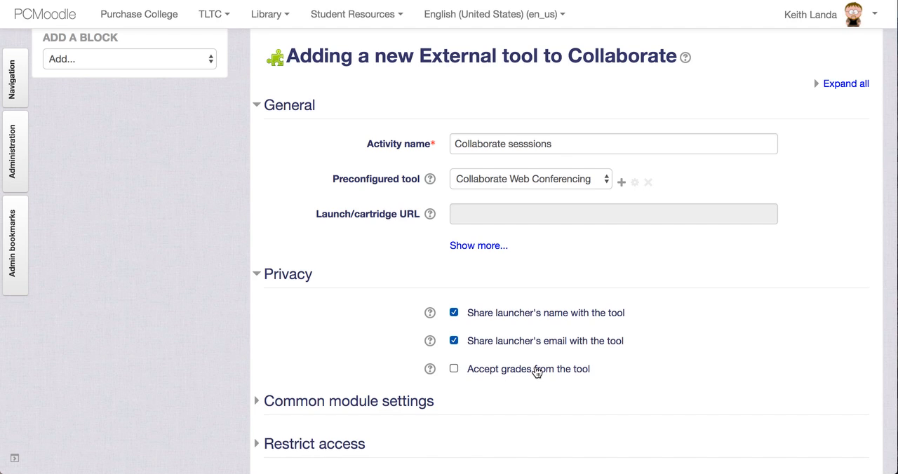
scroll("down", 3)
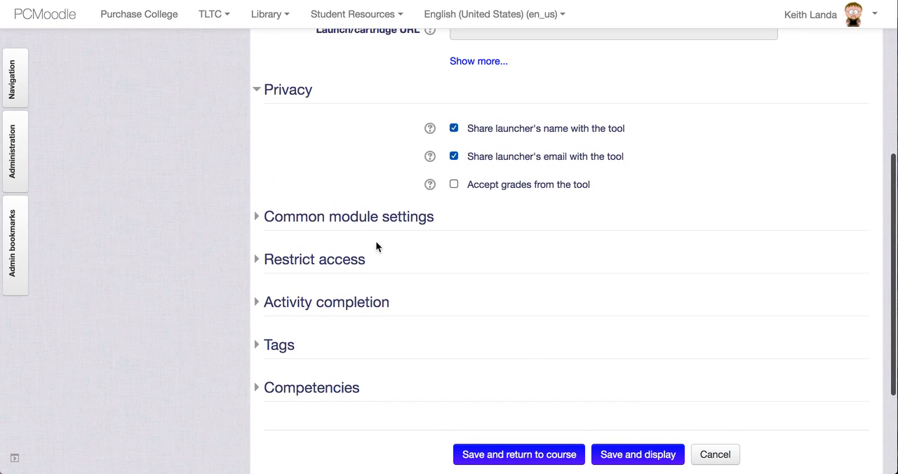
mouse_move(531, 450)
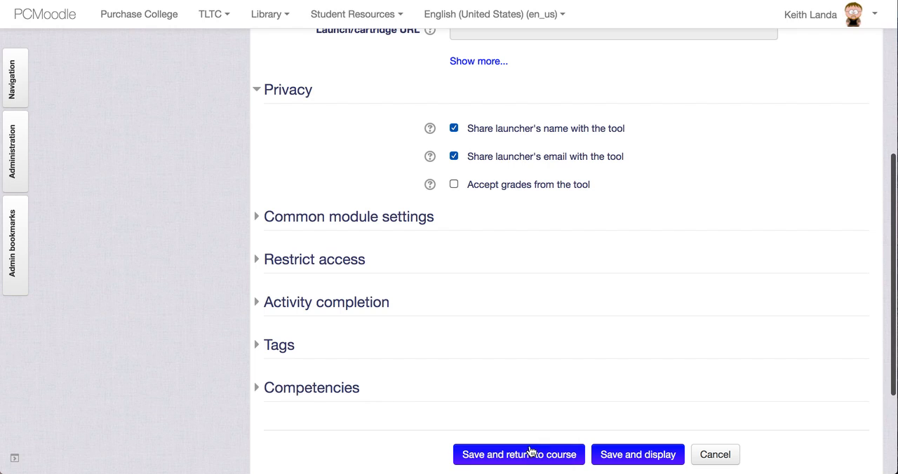
left_click(519, 455)
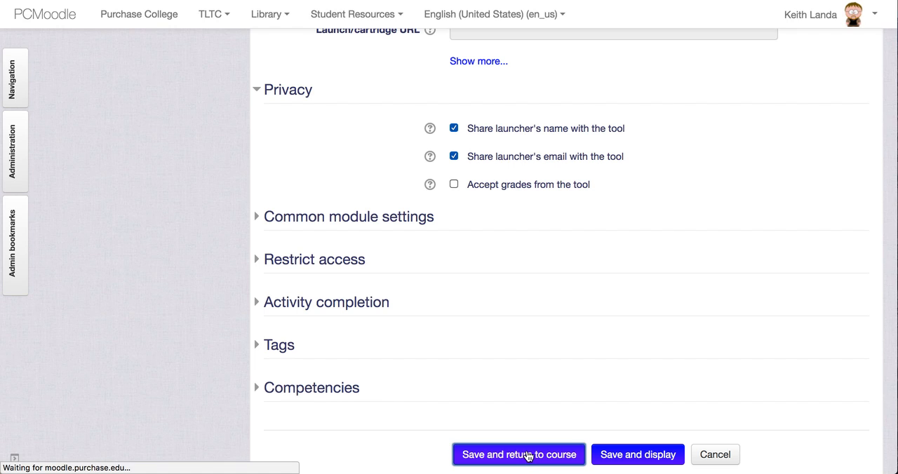
Return to the course page listing Collaborate sesssions under the Collaborate section
left_click(519, 455)
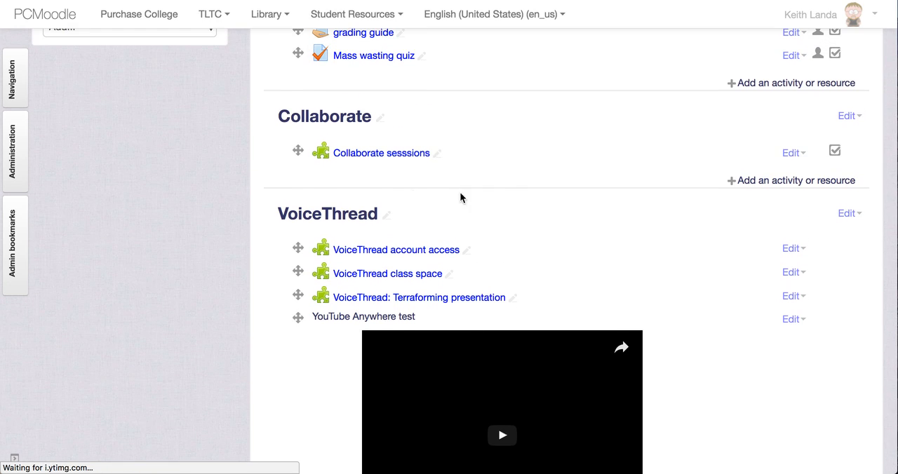
mouse_move(382, 153)
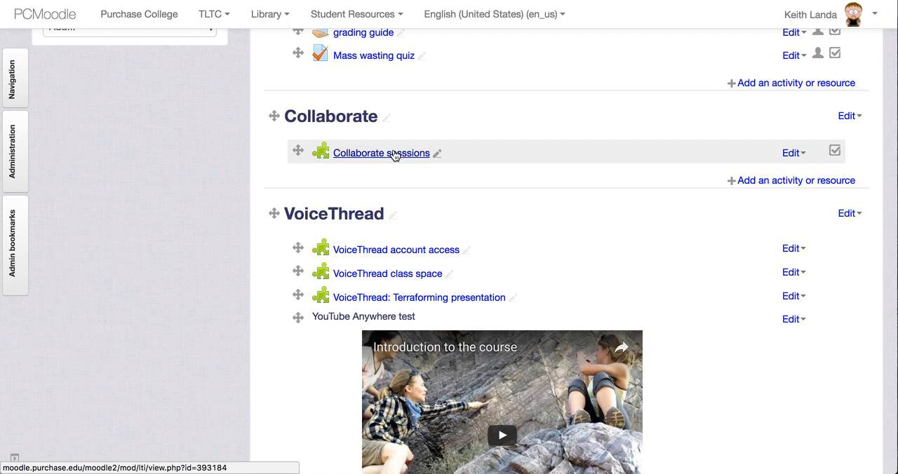
Launch the Collaborate sesssions activity to reach the Collaborate Ultra Sessions page
left_click(381, 153)
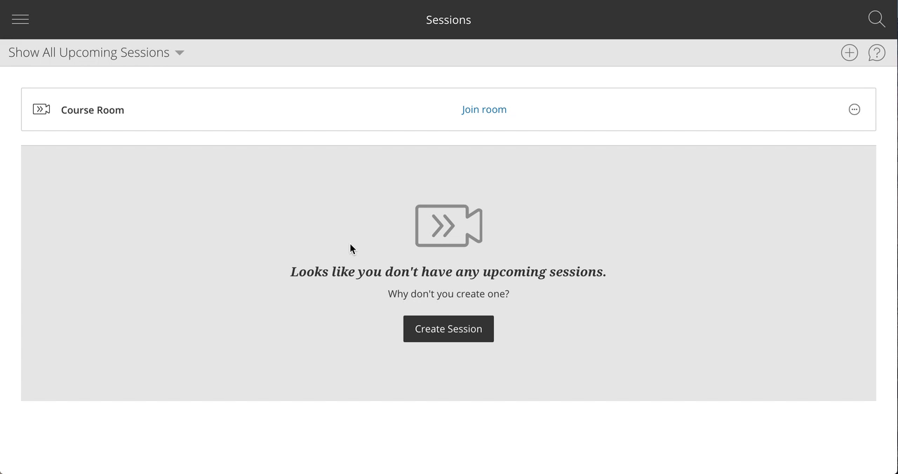
mouse_move(474, 312)
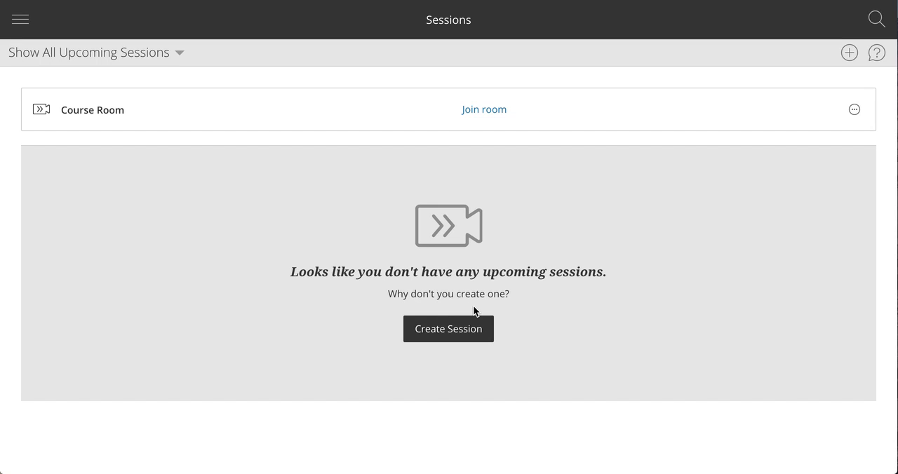
mouse_move(511, 320)
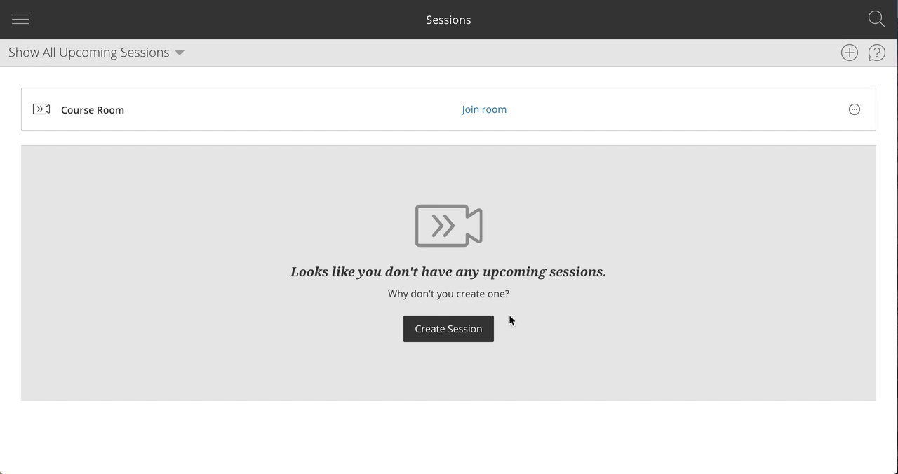
mouse_move(770, 141)
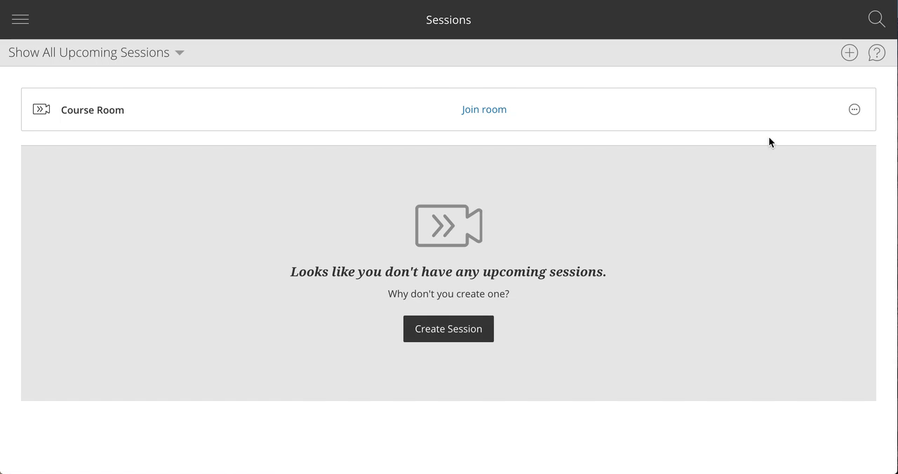
mouse_move(849, 53)
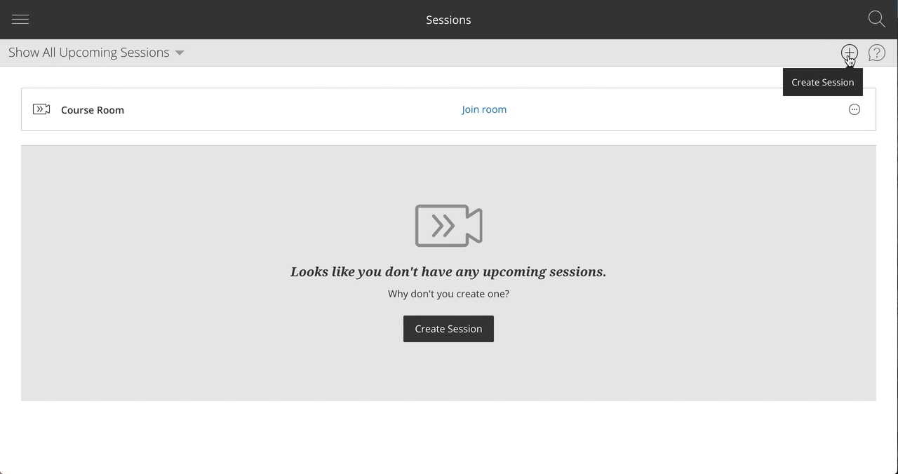
Start a new session and keep its 15-minute early entry setting
left_click(850, 53)
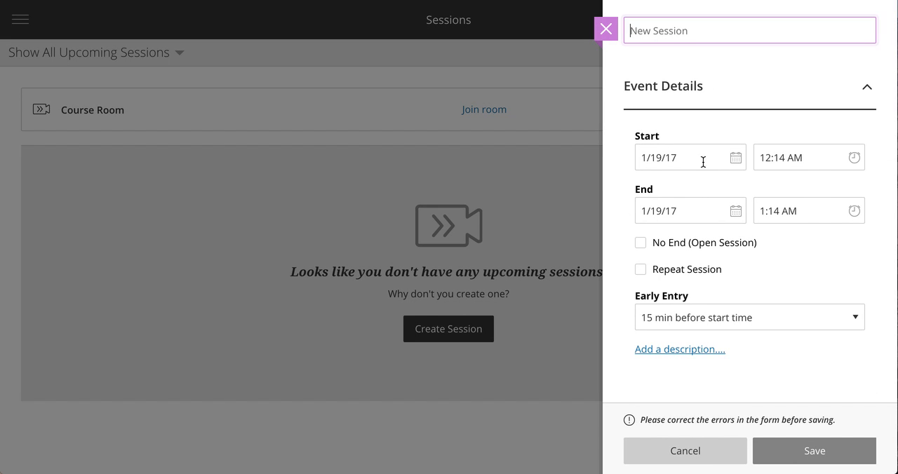
mouse_move(806, 167)
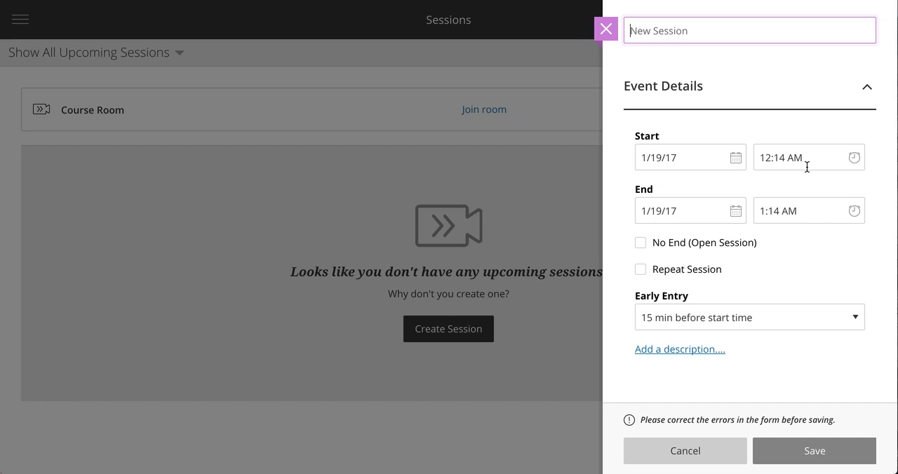
mouse_move(677, 214)
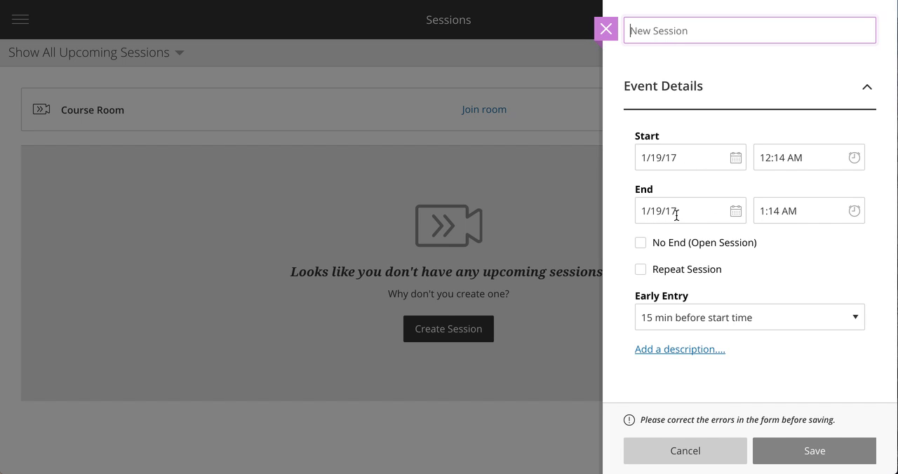
mouse_move(668, 318)
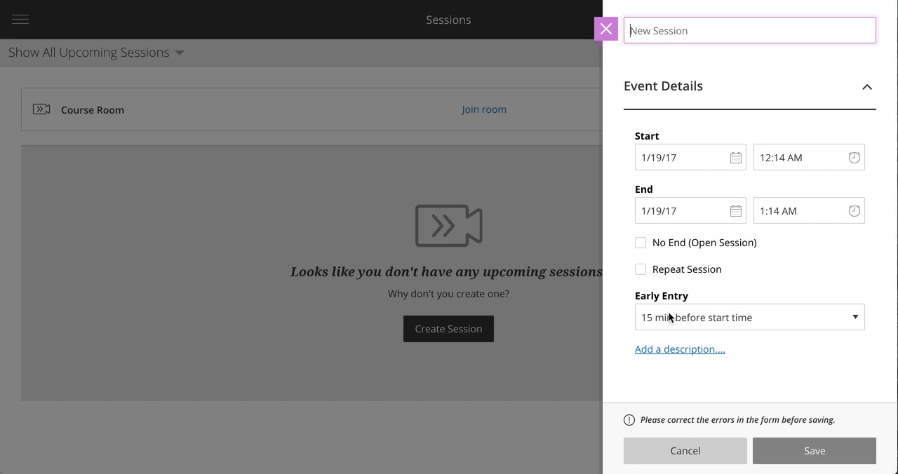
left_click(749, 317)
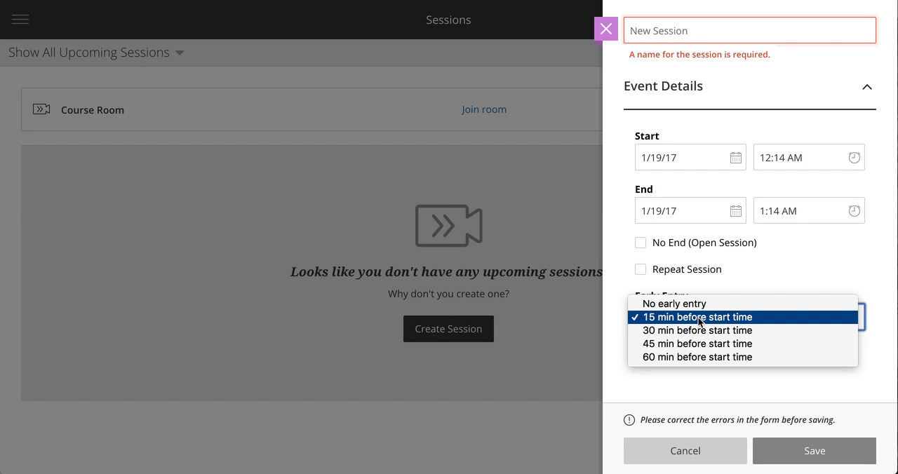
mouse_move(741, 287)
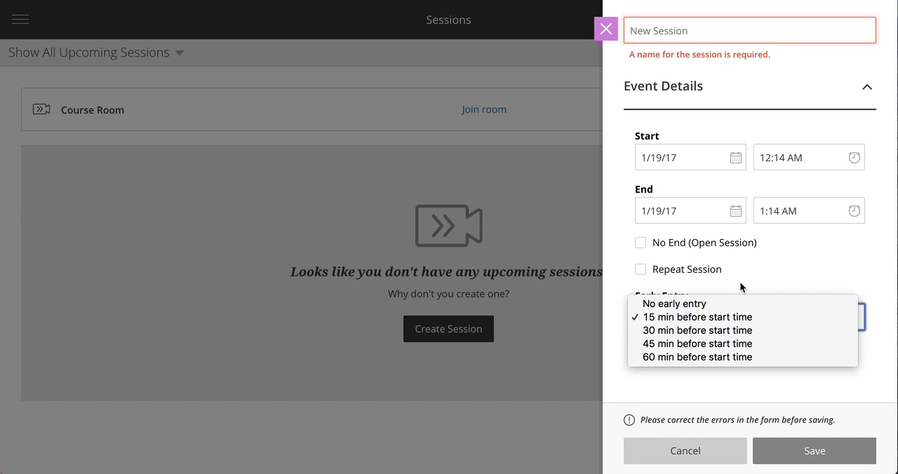
left_click(696, 317)
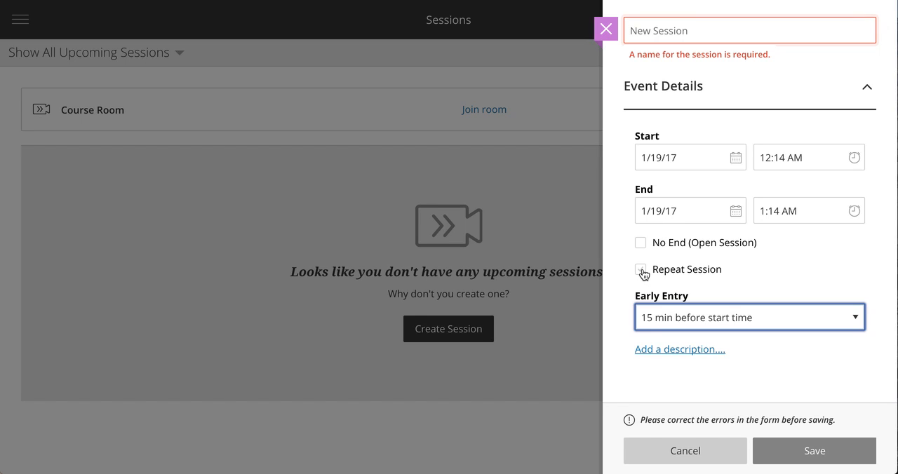
mouse_move(797, 309)
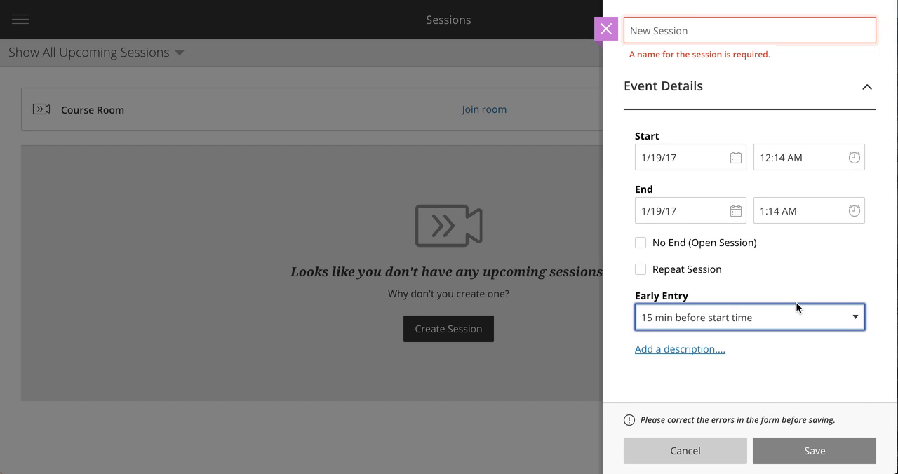
mouse_move(684, 59)
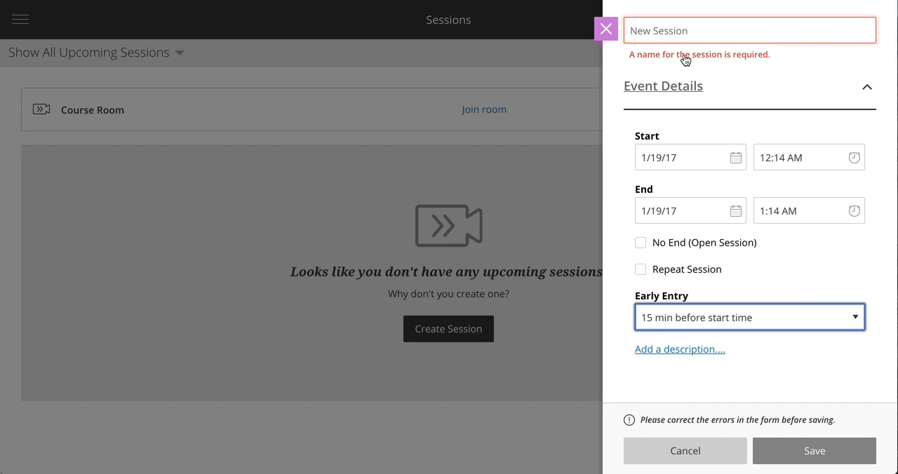
Name the session 'example session' and save it to the upcoming sessions list
type("e")
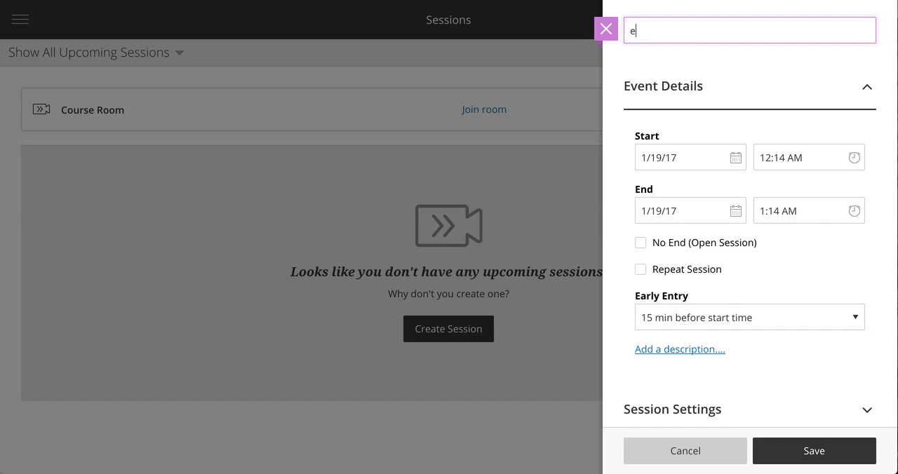
type("xample sessi")
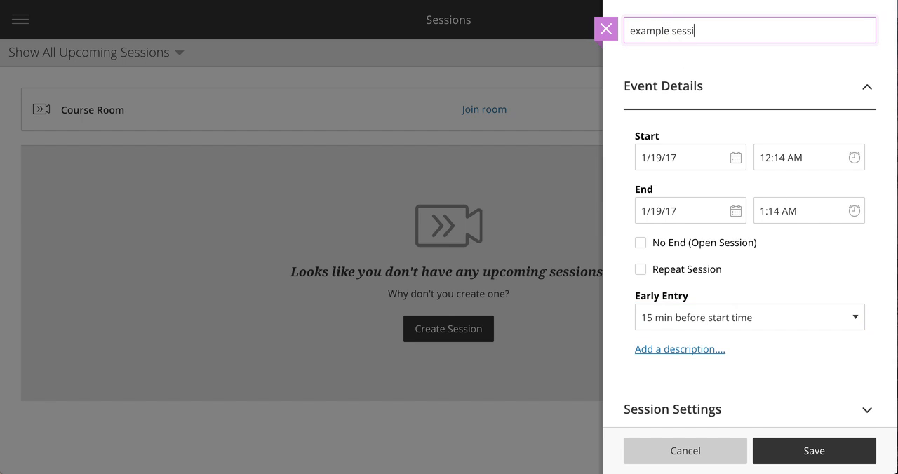
type("on")
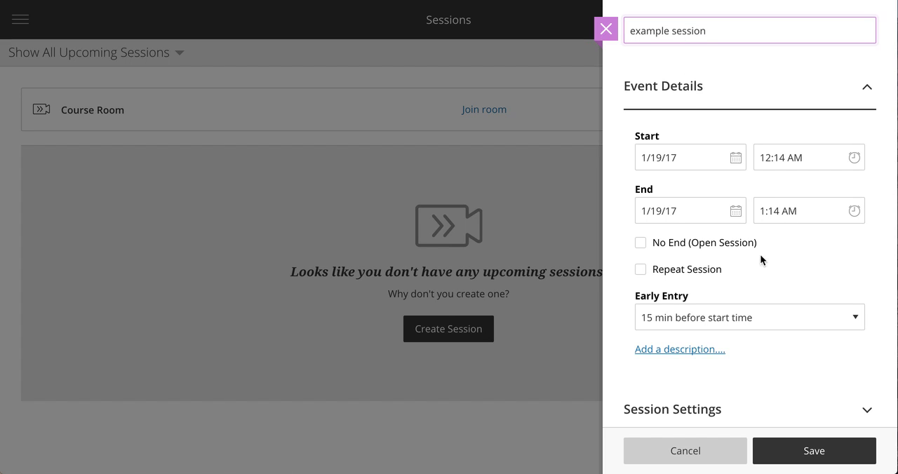
left_click(814, 450)
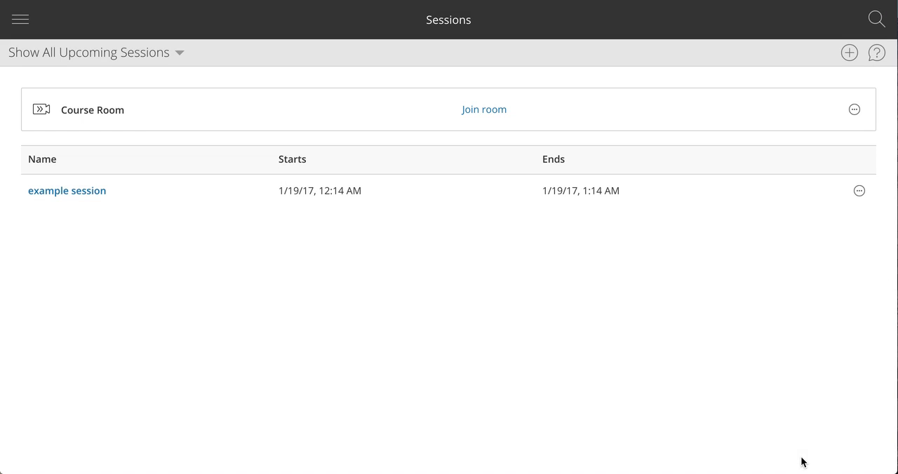
mouse_move(172, 207)
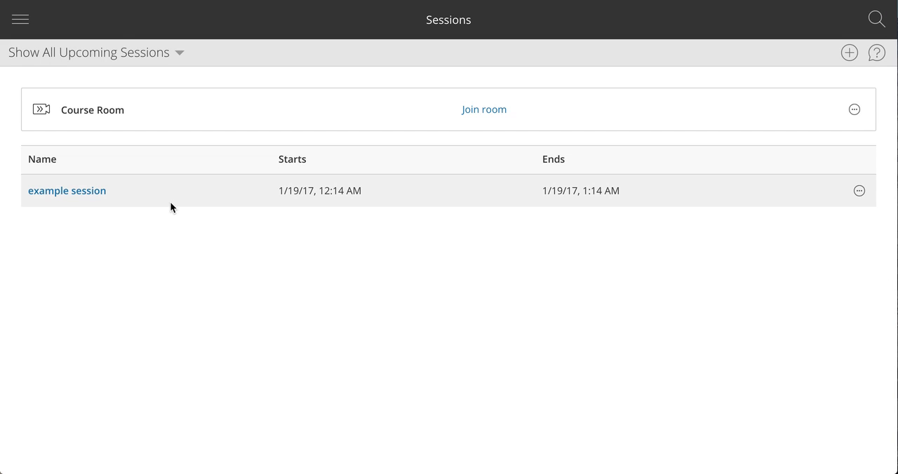
mouse_move(128, 271)
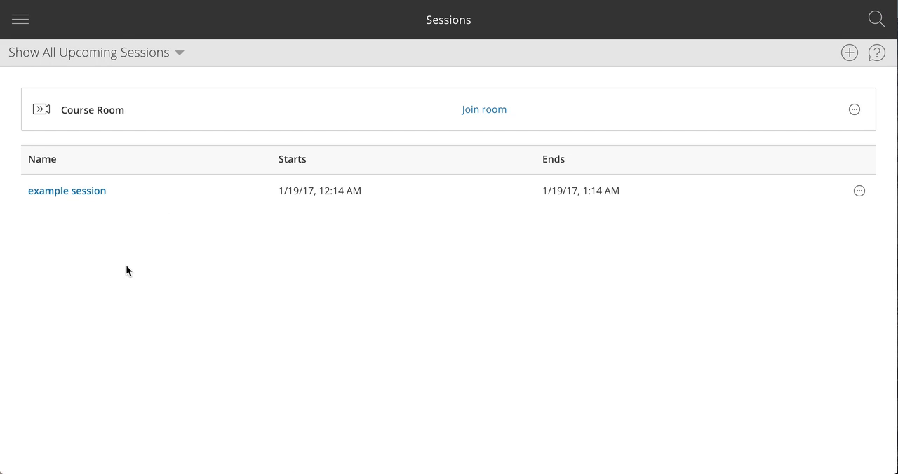
mouse_move(138, 292)
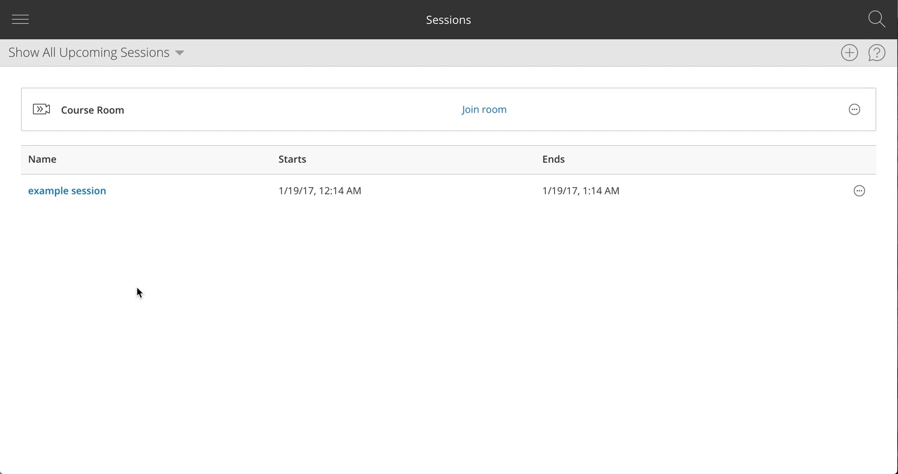
mouse_move(137, 363)
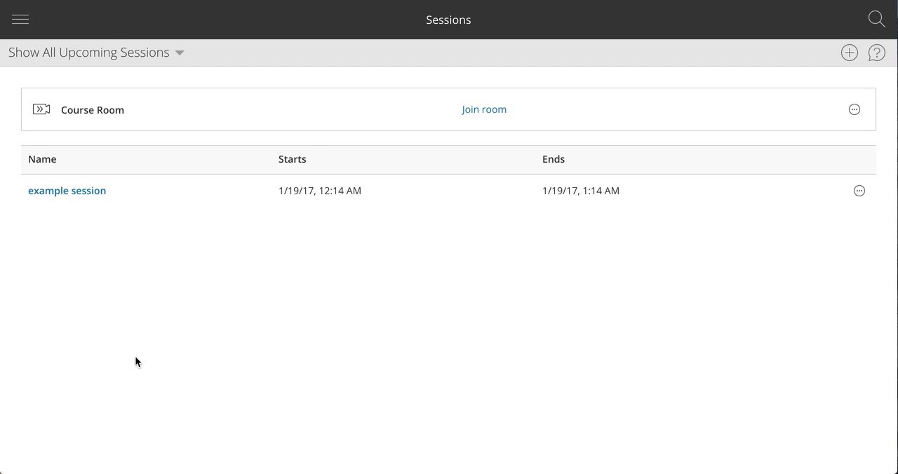
mouse_move(68, 191)
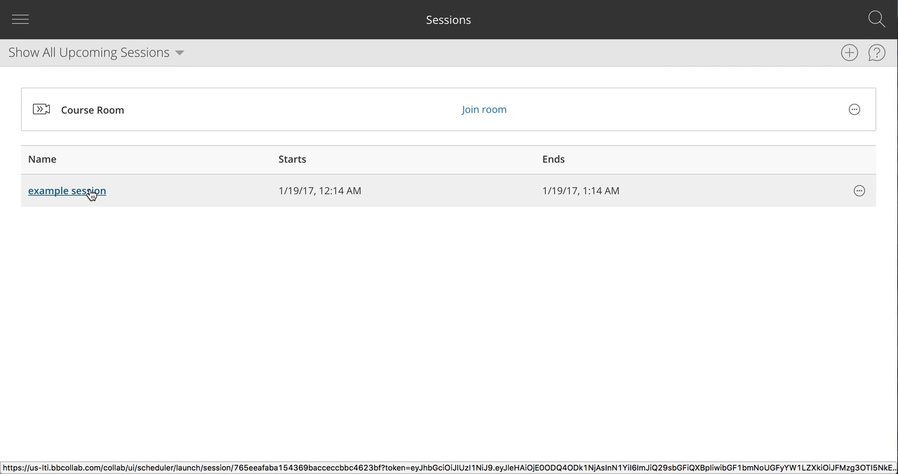
mouse_move(331, 205)
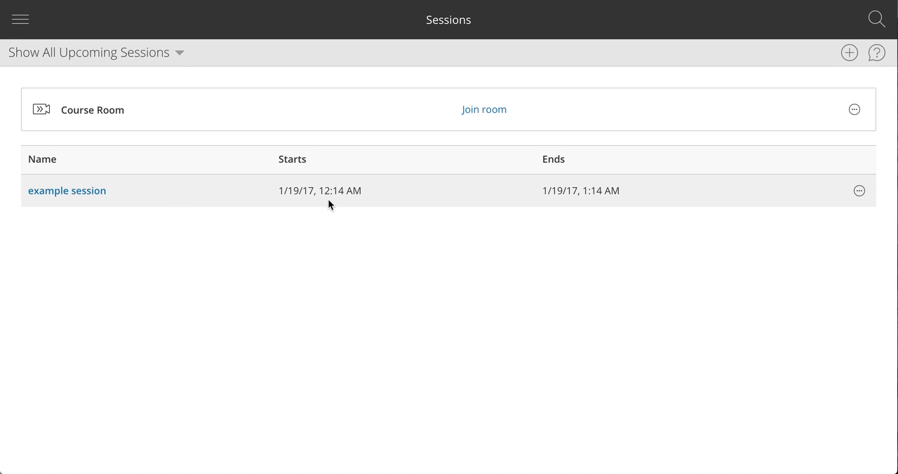
mouse_move(272, 218)
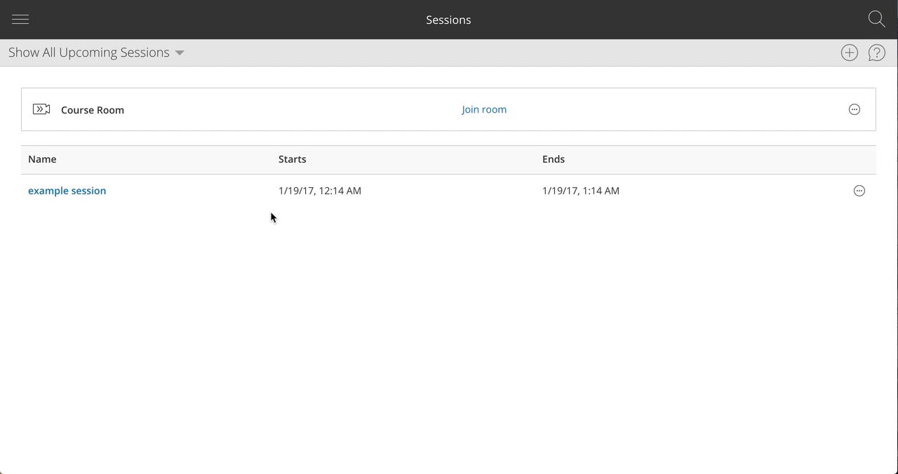
Launch example session and enter its room as the only participant
left_click(68, 190)
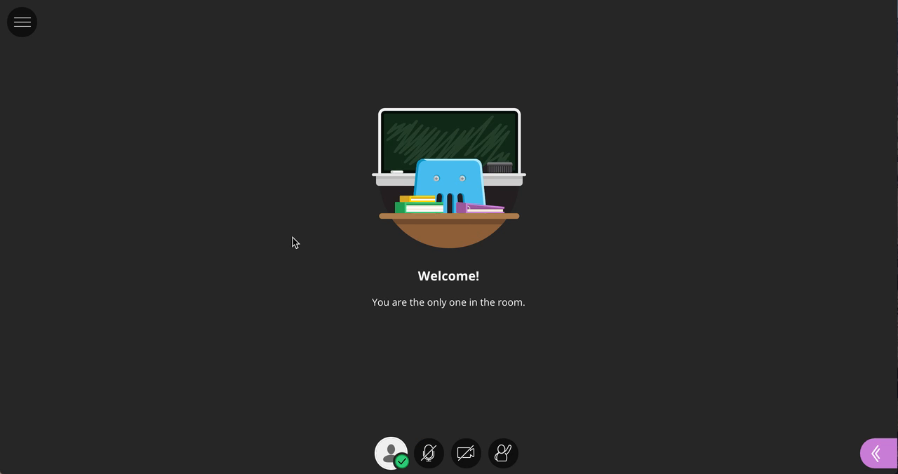
mouse_move(390, 343)
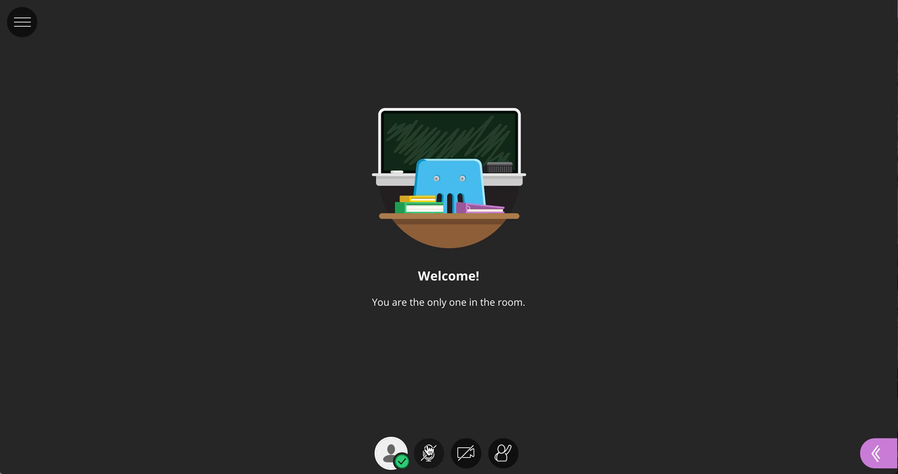
mouse_move(427, 452)
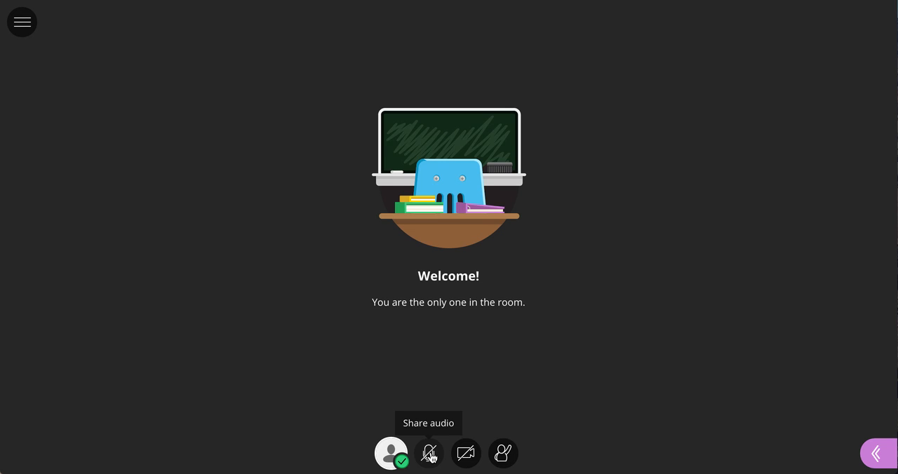
mouse_move(465, 453)
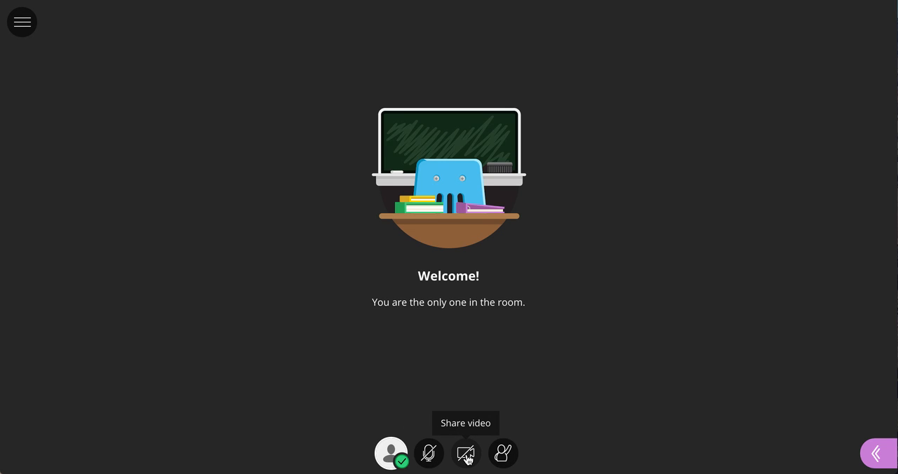
left_click(465, 453)
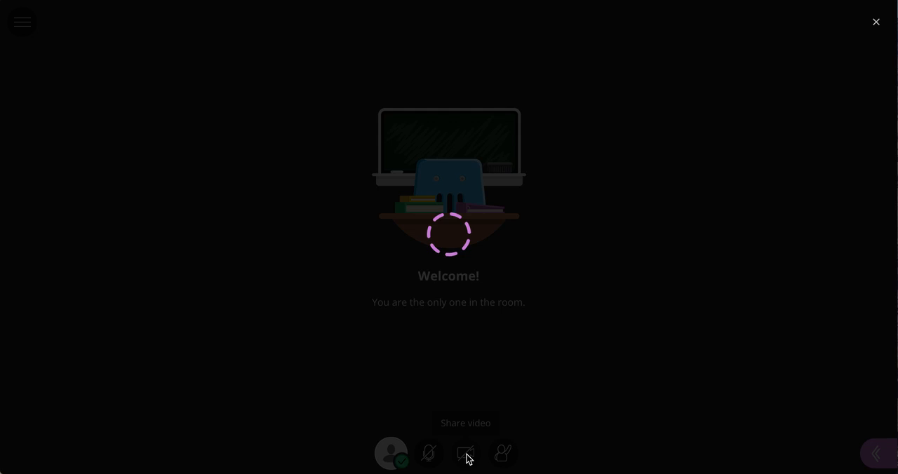
left_click(465, 452)
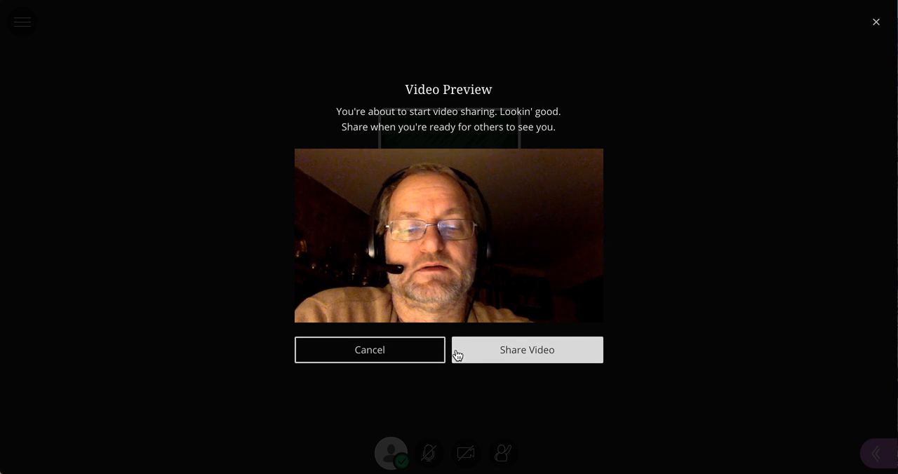
left_click(371, 351)
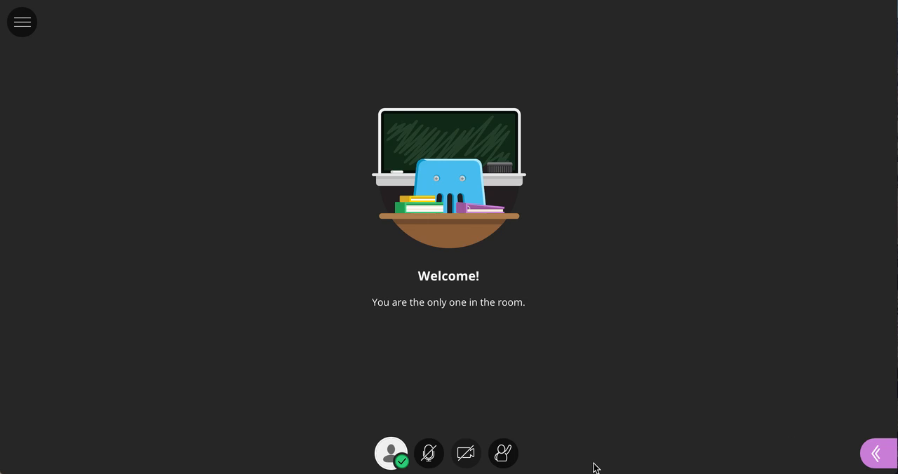
mouse_move(22, 22)
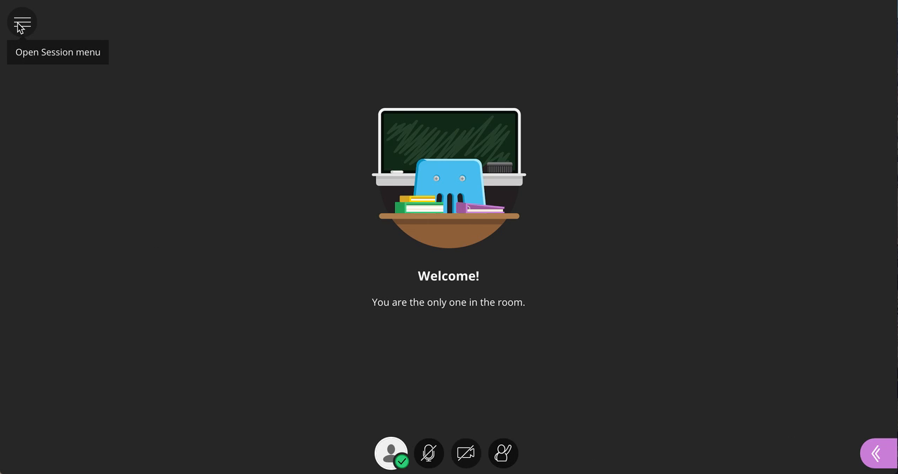
View the session menu's recording, phone audio and help options, then dismiss it
left_click(21, 22)
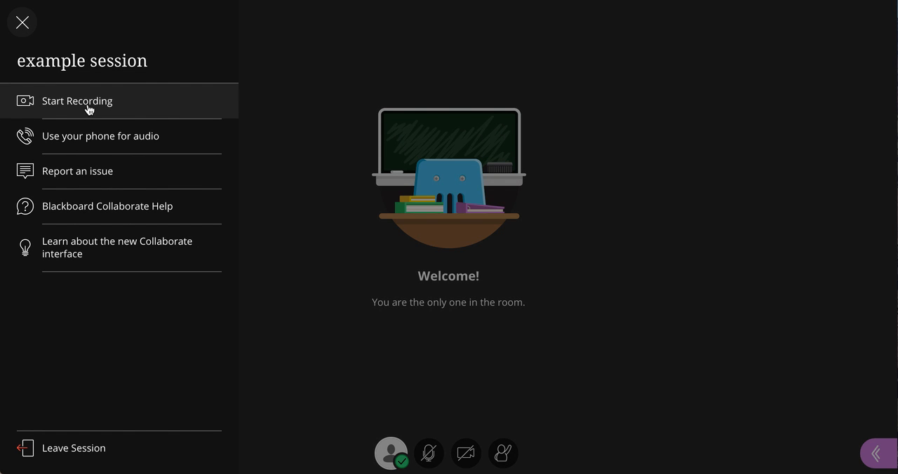
mouse_move(118, 161)
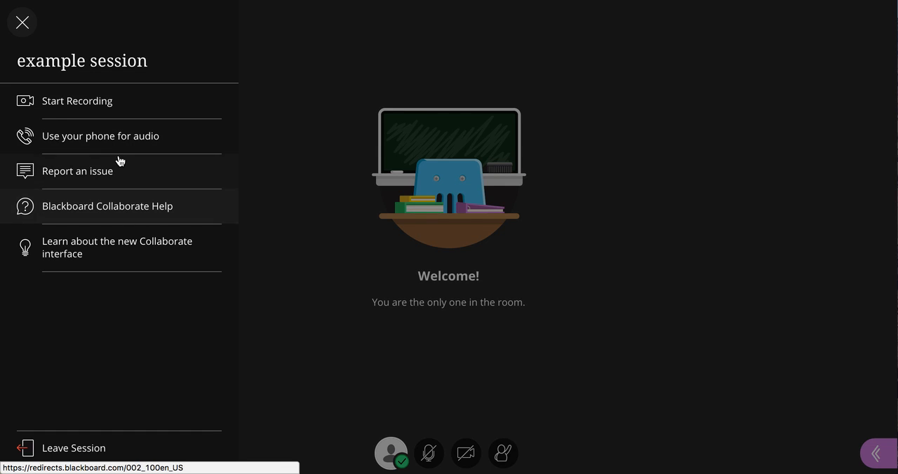
mouse_move(118, 140)
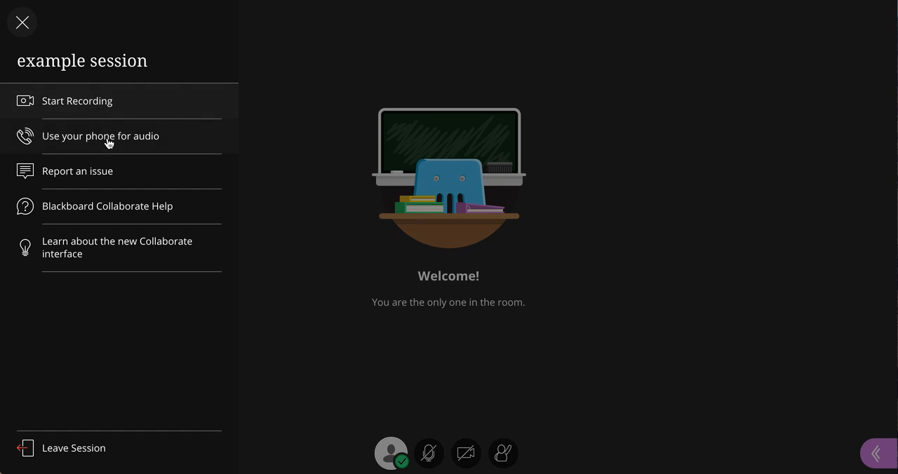
mouse_move(106, 143)
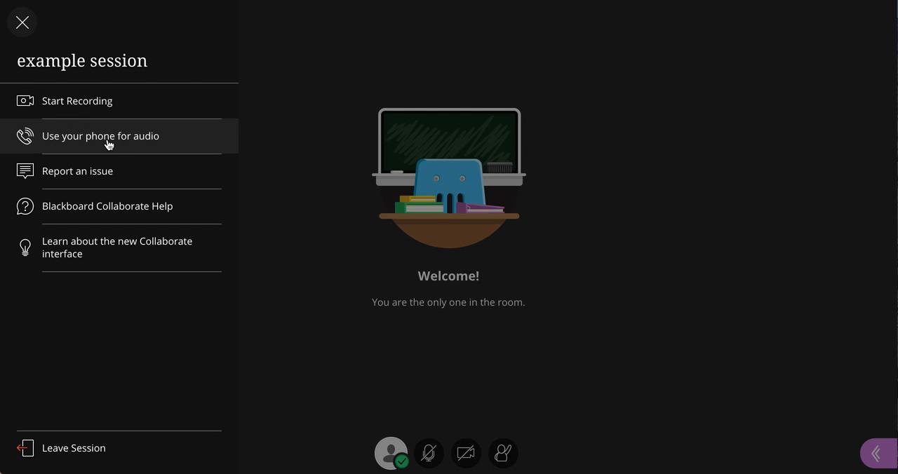
mouse_move(39, 39)
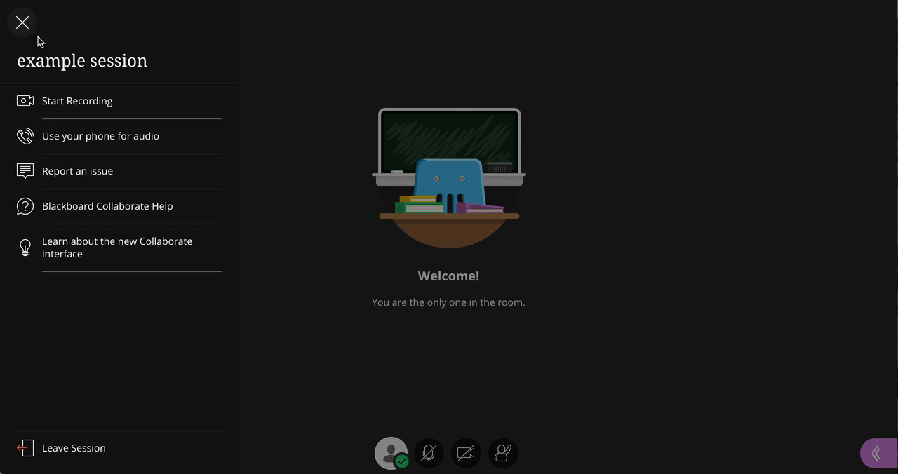
left_click(23, 22)
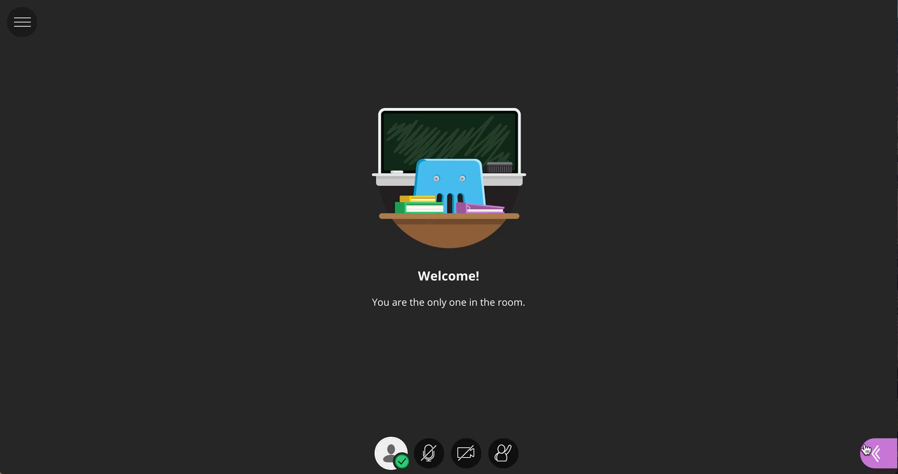
mouse_move(876, 455)
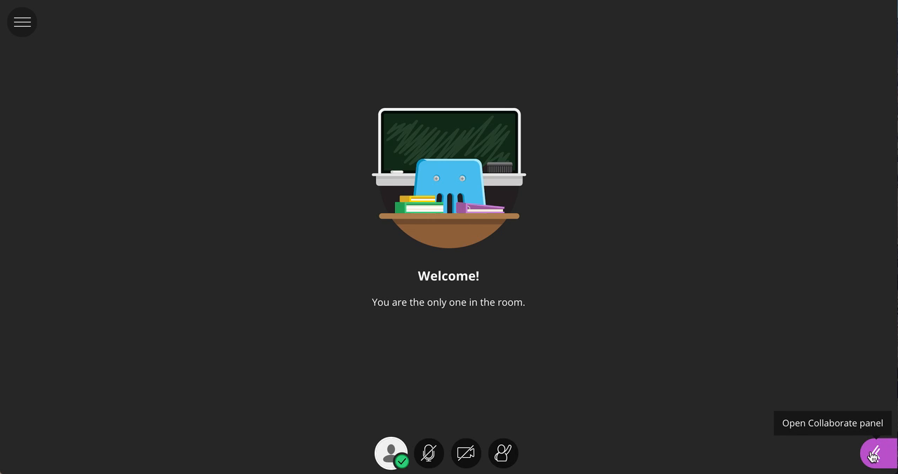
Show the Collaborate panel and its Attendees list with one moderator present
left_click(875, 452)
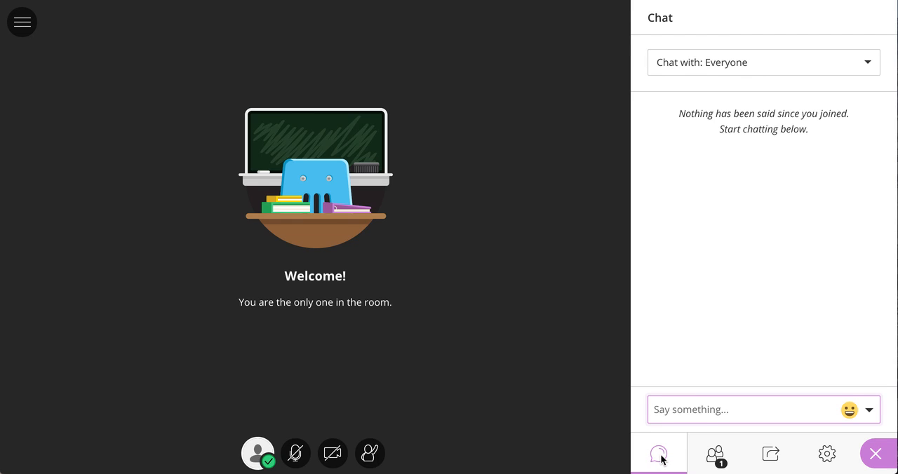
mouse_move(777, 132)
type("jfjfajflja")
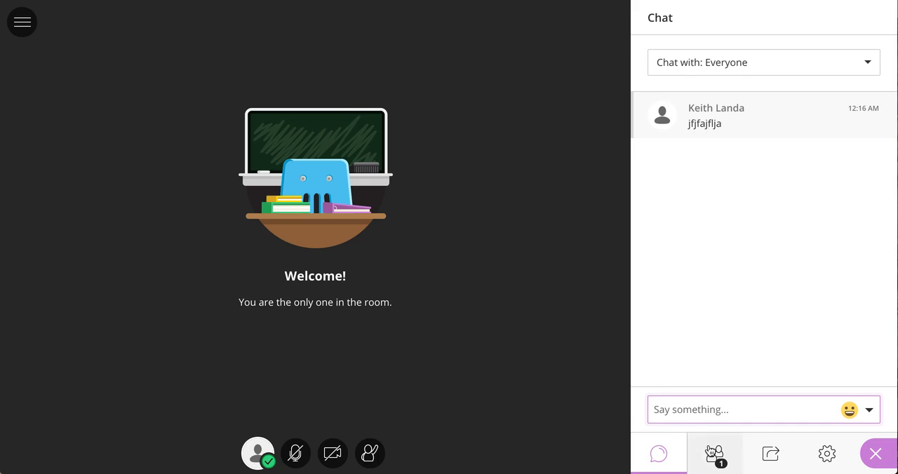
left_click(715, 453)
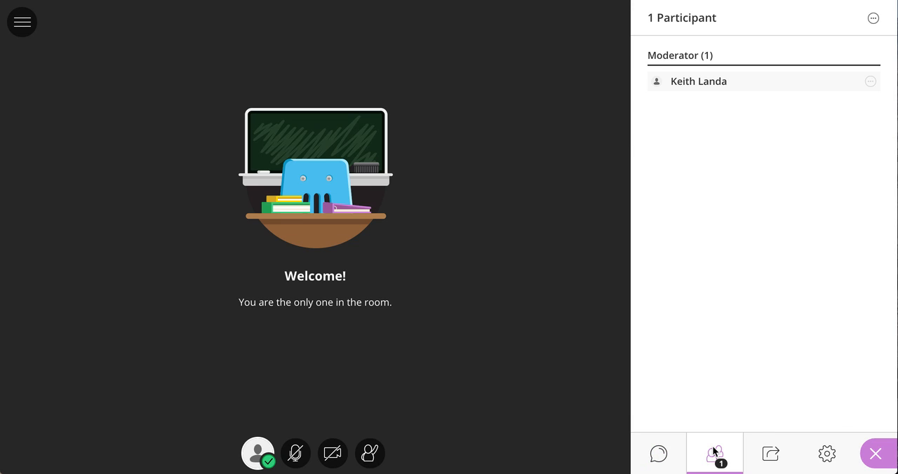
mouse_move(418, 141)
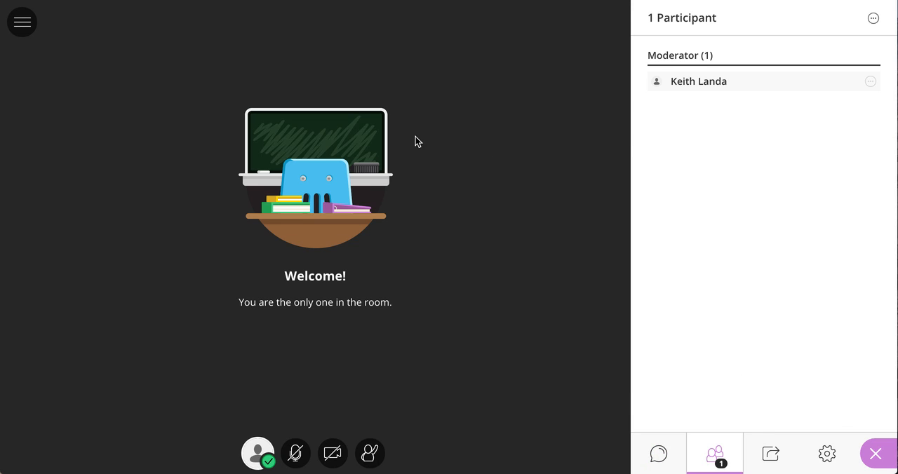
mouse_move(802, 142)
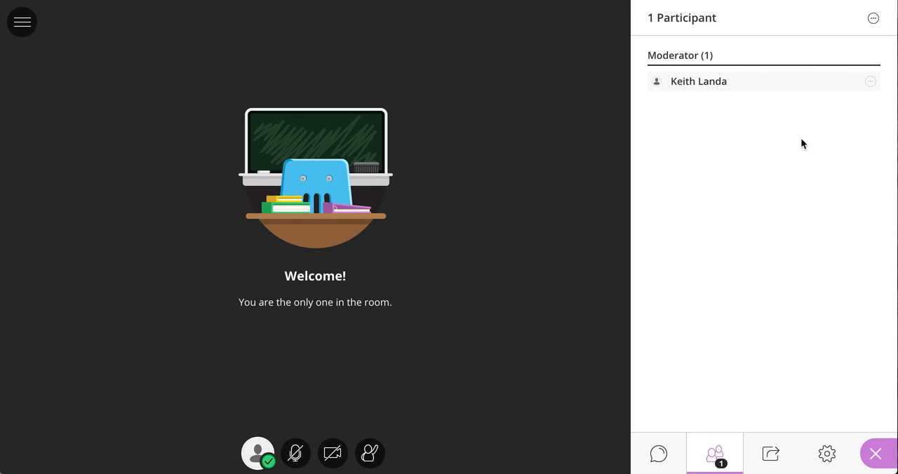
mouse_move(777, 121)
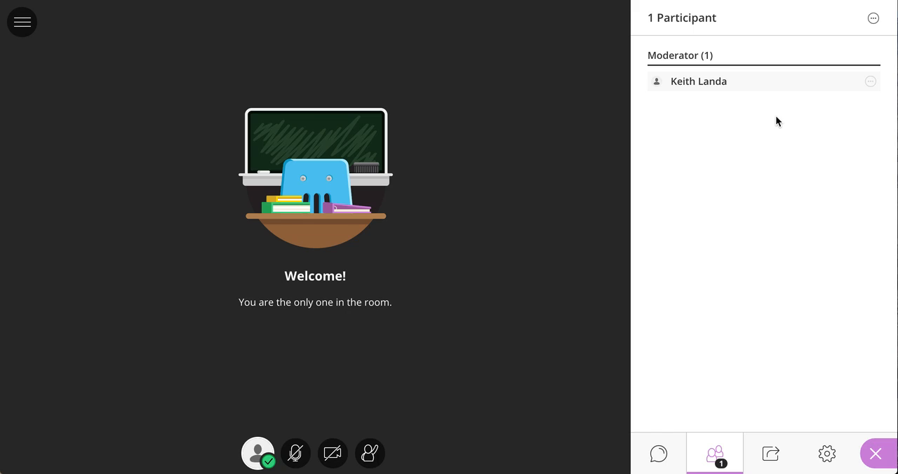
mouse_move(770, 453)
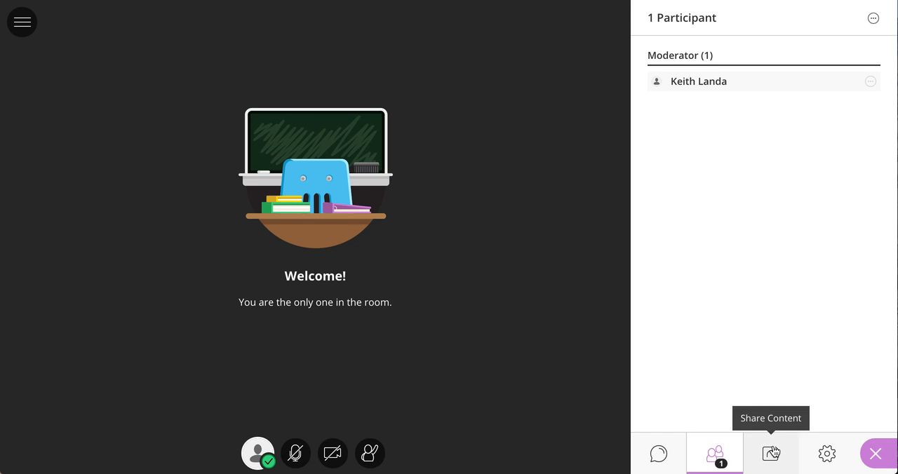
Show the Share Content options: whiteboard, application, files, polling and breakout groups
left_click(770, 453)
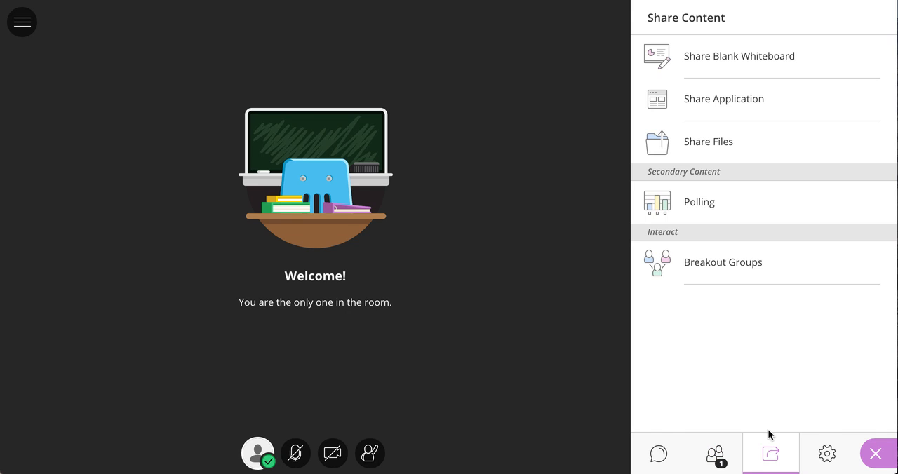
mouse_move(741, 76)
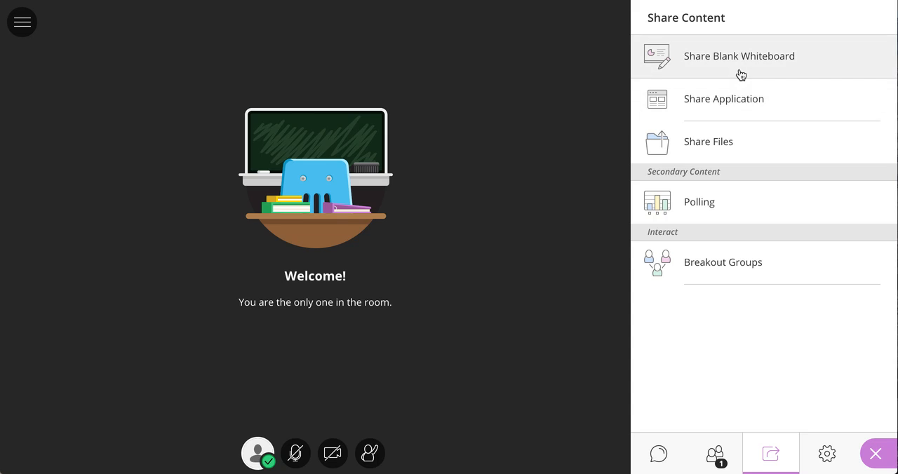
mouse_move(741, 68)
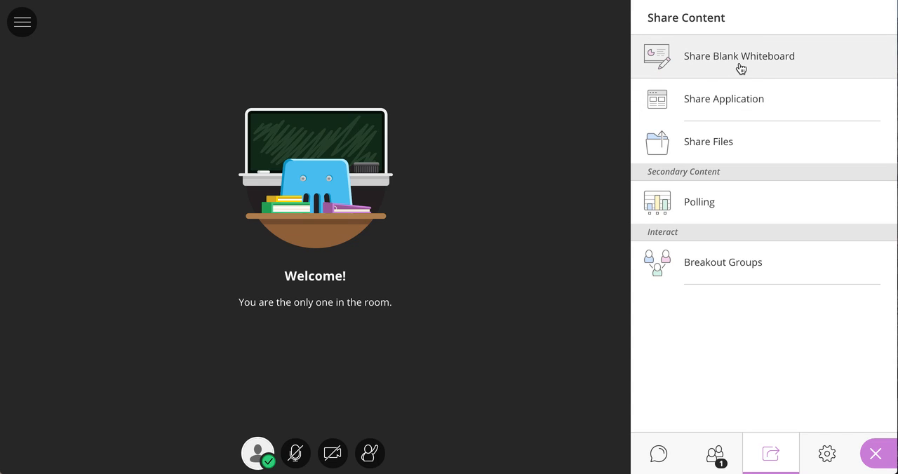
mouse_move(732, 123)
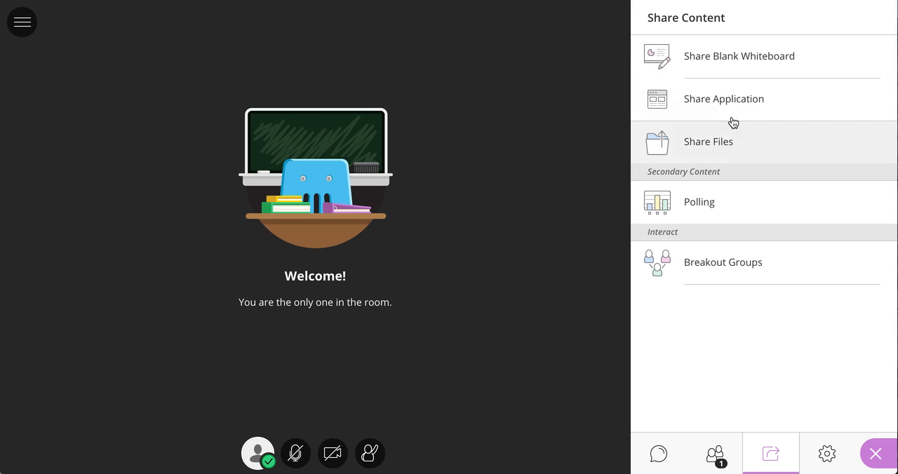
mouse_move(724, 98)
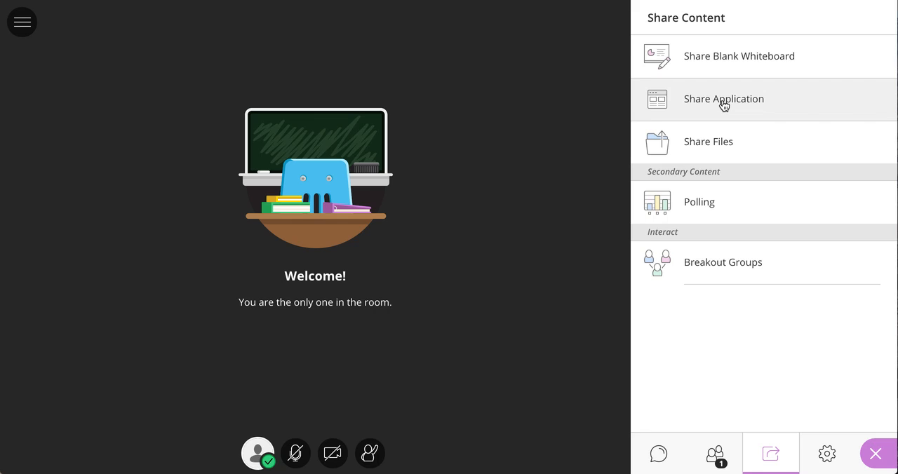
mouse_move(724, 193)
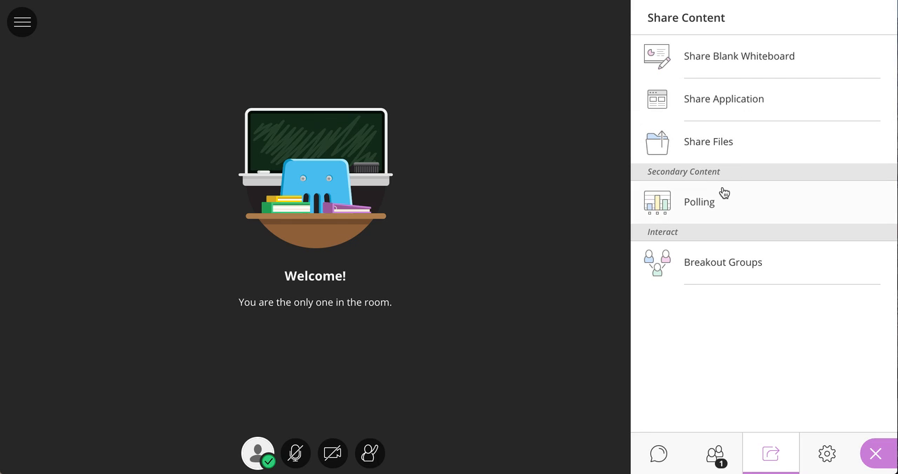
mouse_move(828, 453)
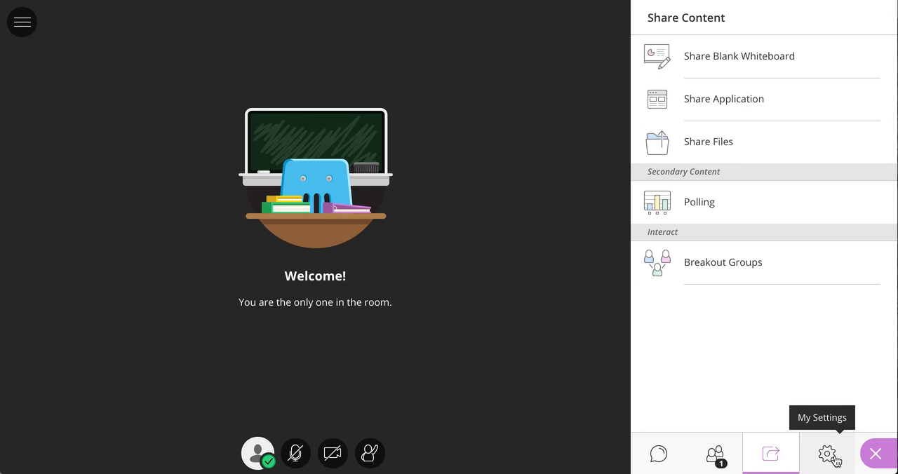
Show My Settings with audio/video settings and speaker and microphone volume controls
left_click(826, 454)
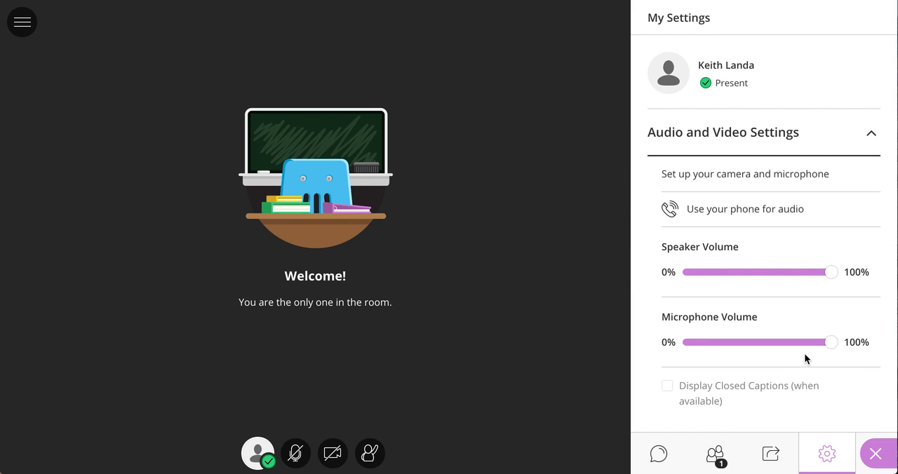
mouse_move(695, 376)
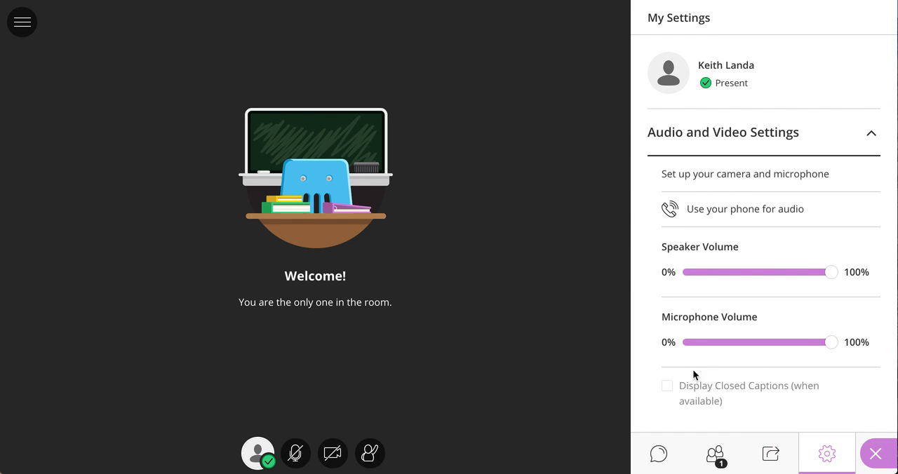
mouse_move(612, 378)
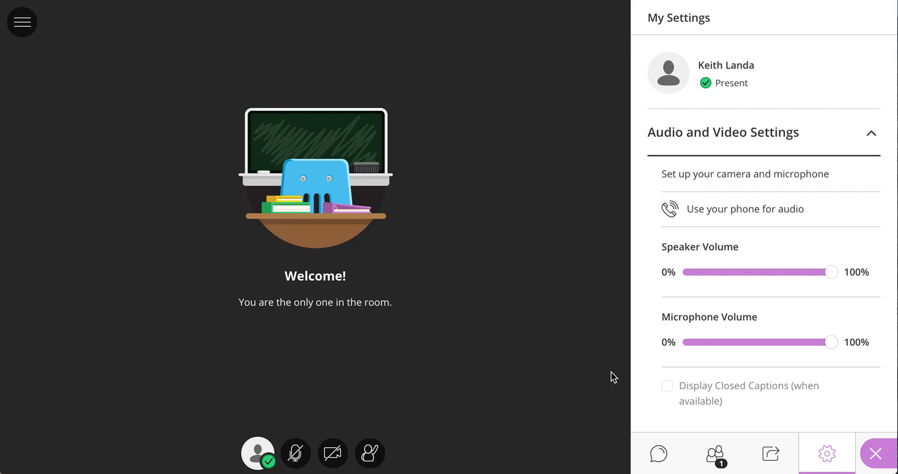
mouse_move(529, 230)
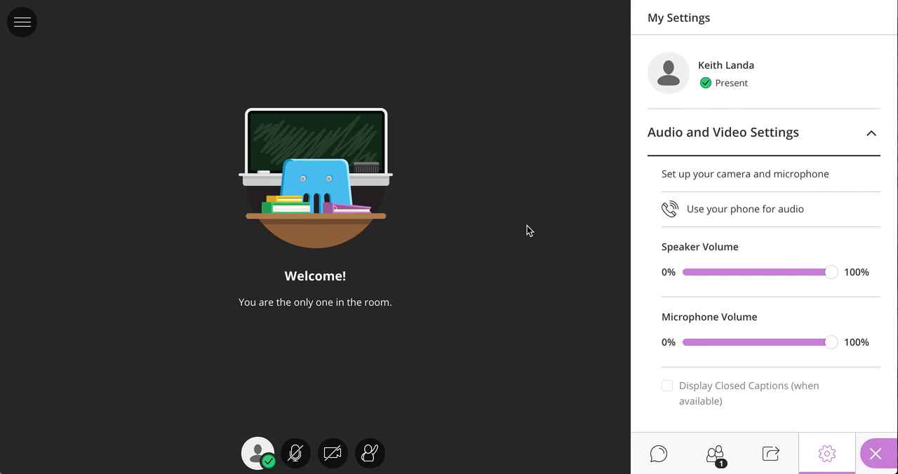
mouse_move(522, 287)
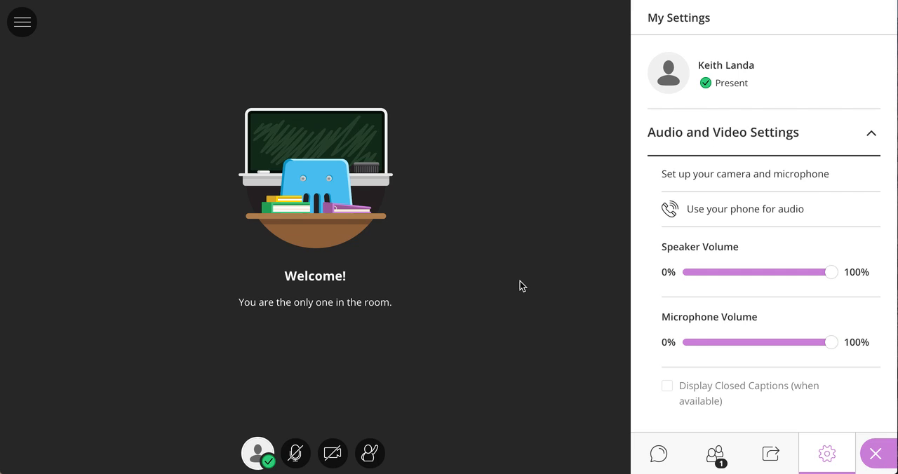